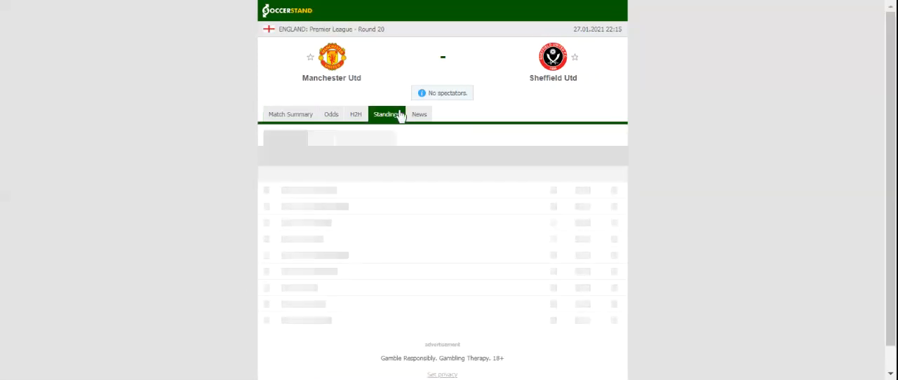
Open the Standings tab to see the Premier League table with Manchester Utd top on 40 points.
left_click(386, 114)
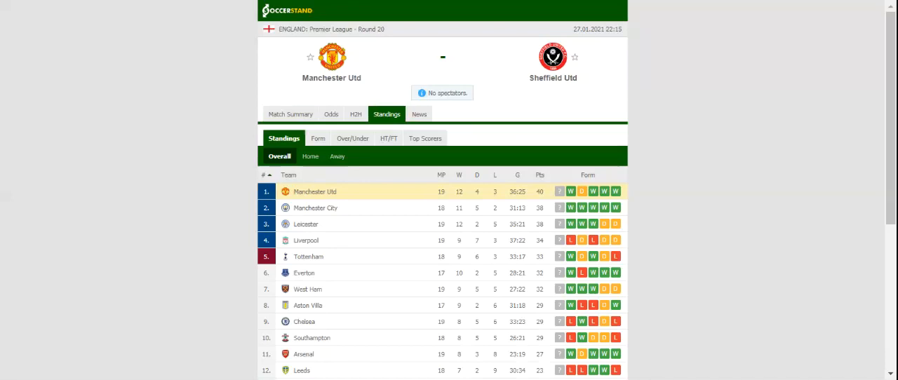
Open the H2H tab listing recent Manchester Utd and Sheffield Utd matches.
left_click(356, 114)
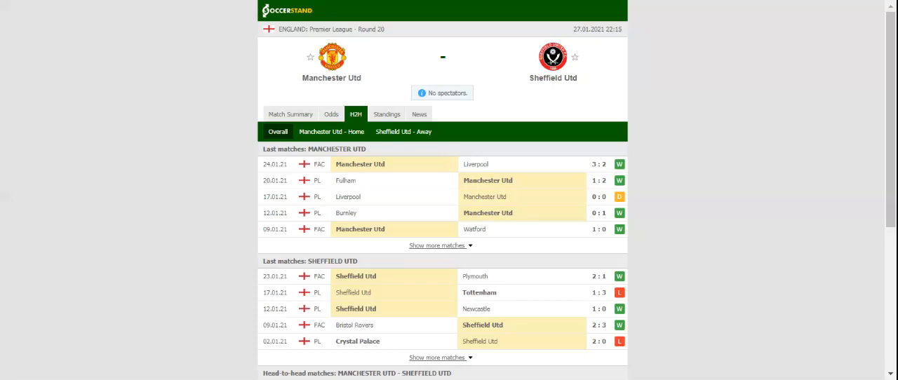
mouse_move(330, 114)
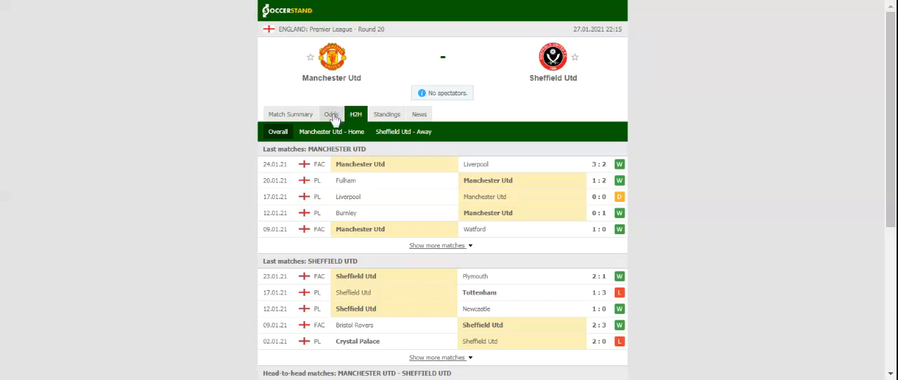
Open the Odds tab showing full-time 1X2 odds from seven bookmakers.
left_click(331, 113)
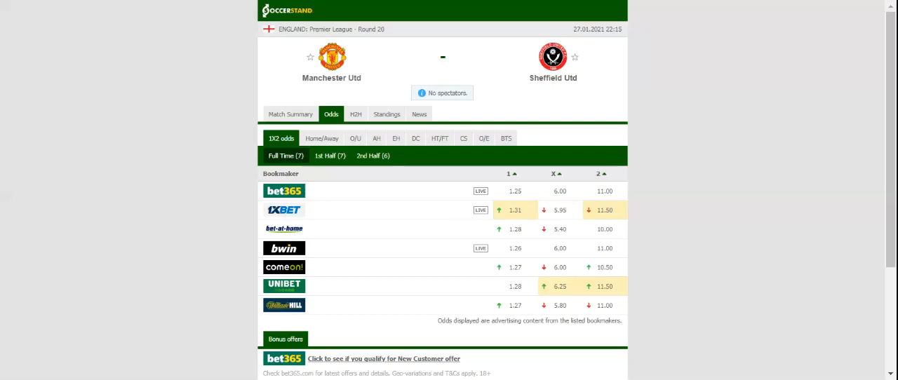
mouse_move(295, 7)
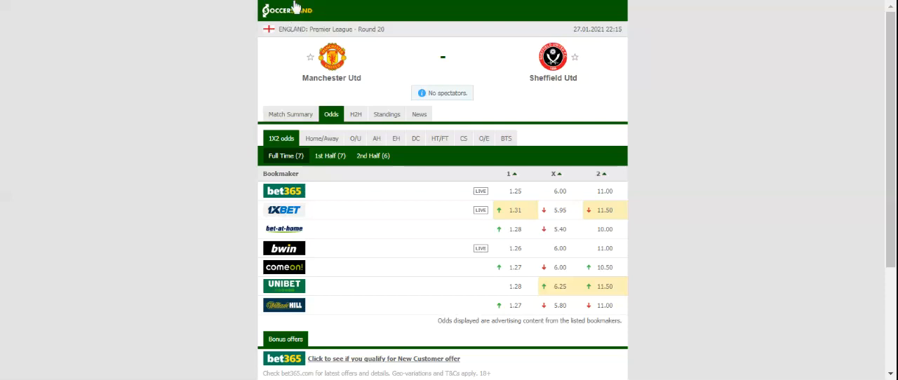